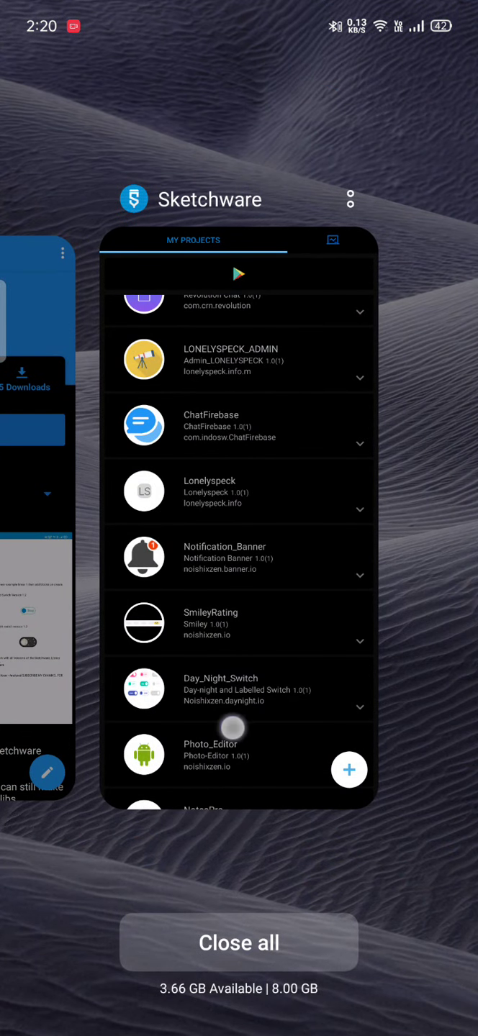
Step: Bring Sketchware Community back from recents and return to its home feed
{"action": "left_click", "coordinate": [239, 688]}
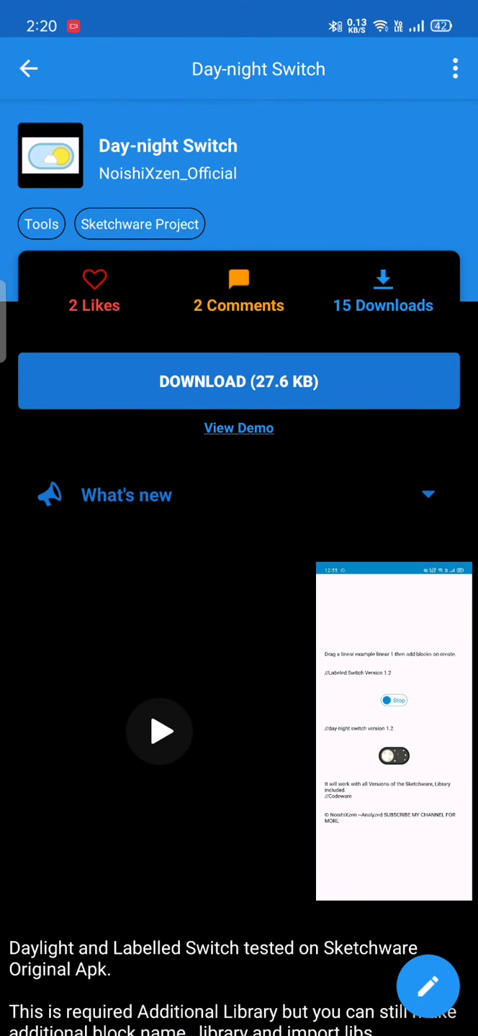
{"action": "left_click", "coordinate": [27, 68]}
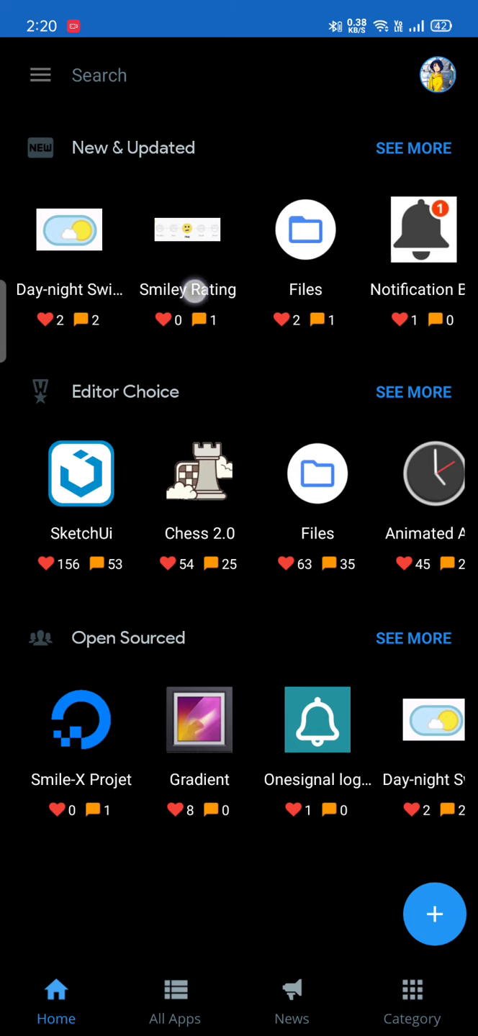
Step: Scroll the feed to reach and launch the Notification Banner demo app
{"action": "scroll", "scroll_direction": "left", "scroll_amount": 3}
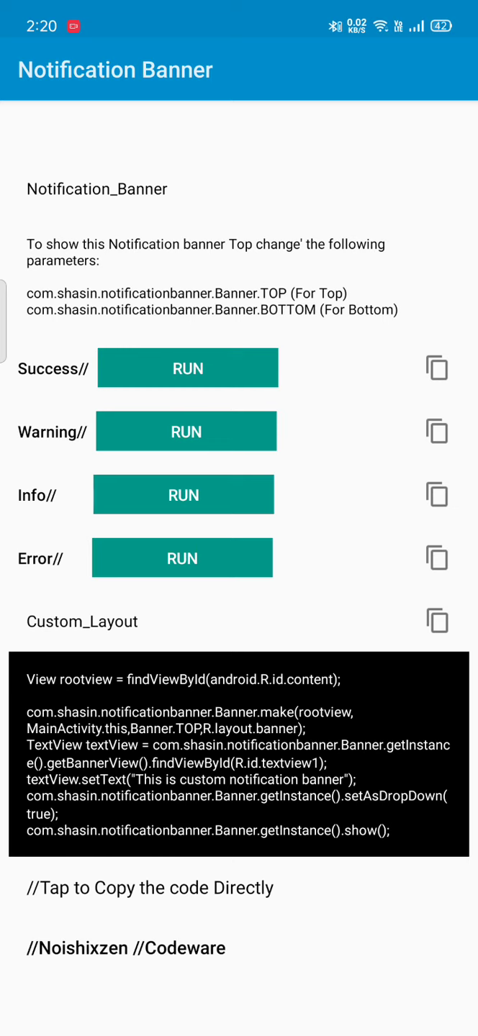
Step: Show the Success and Warning banners, then open the Notification_Banner project for editing
{"action": "left_click", "coordinate": [403, 686]}
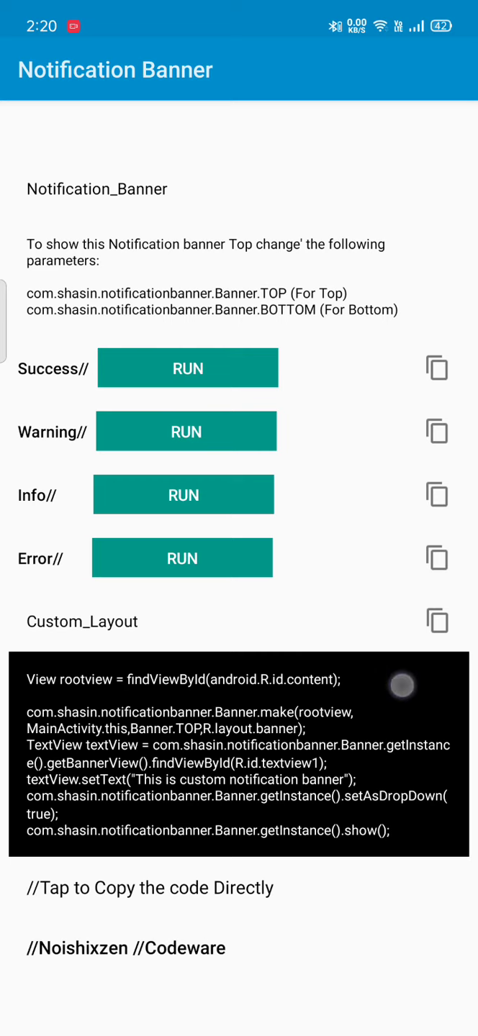
{"action": "left_click", "coordinate": [187, 368]}
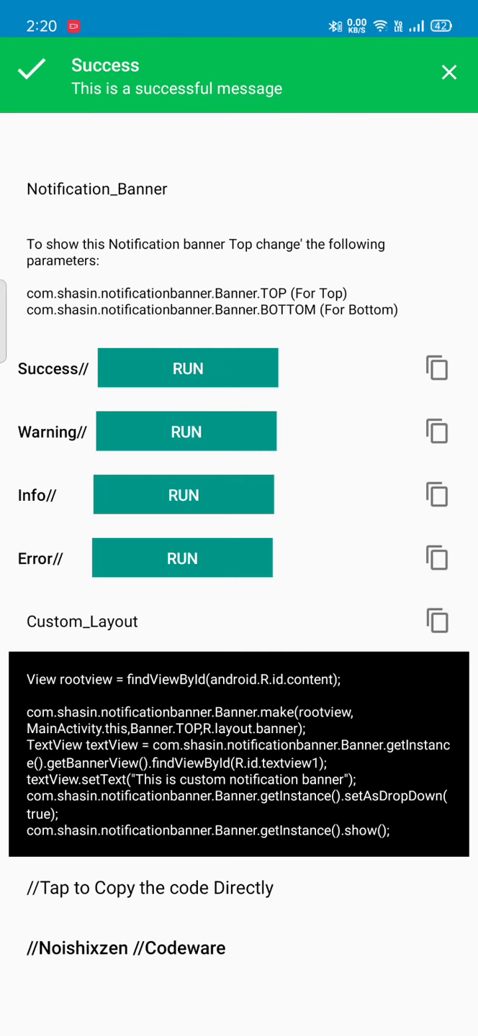
{"action": "left_click", "coordinate": [185, 431]}
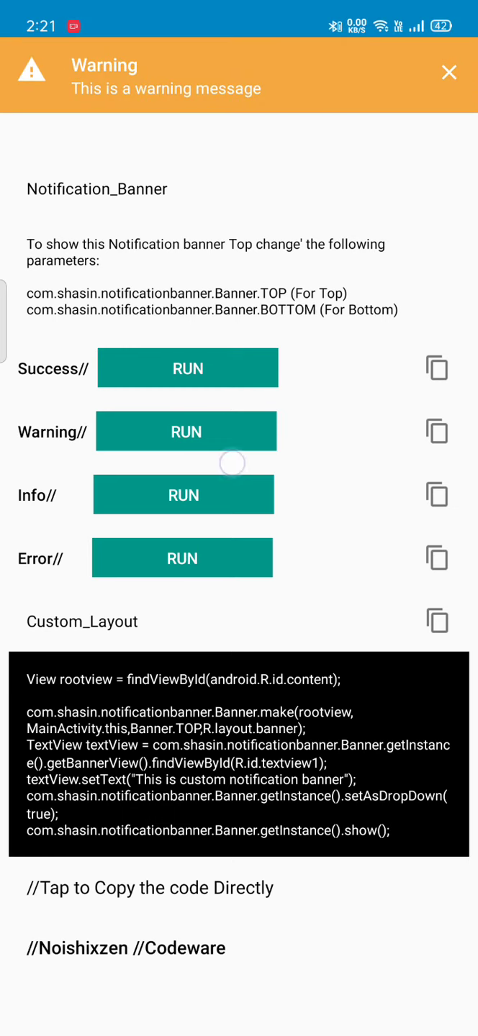
{"action": "left_click", "coordinate": [182, 558]}
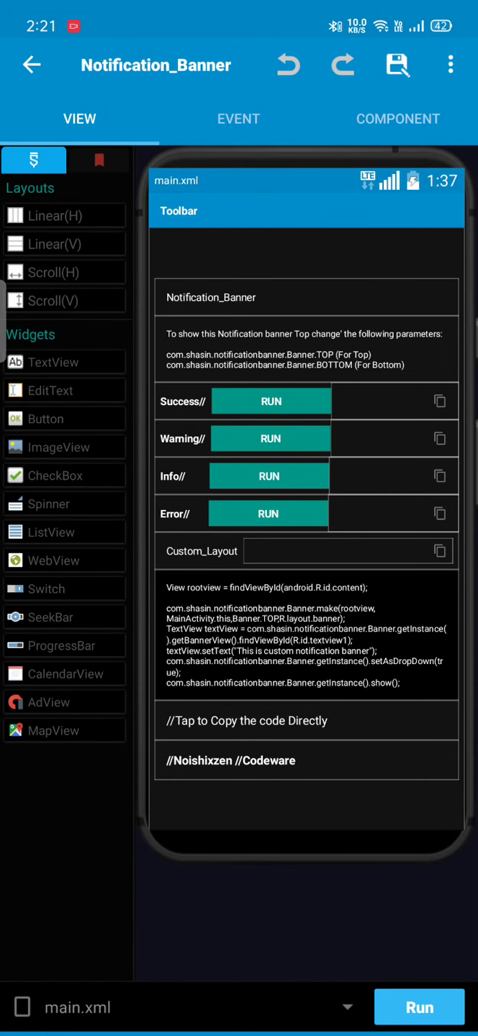
{"action": "left_click", "coordinate": [183, 660]}
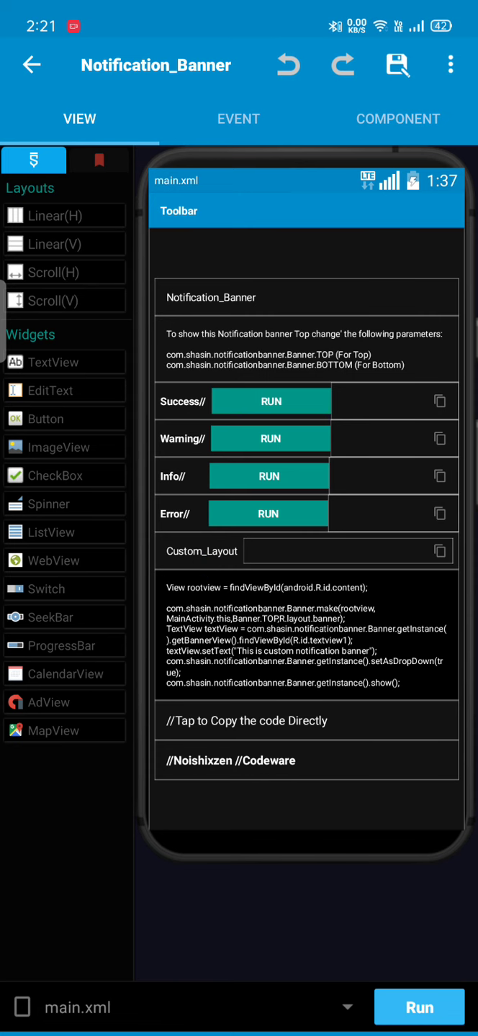
{"action": "left_click", "coordinate": [419, 1007]}
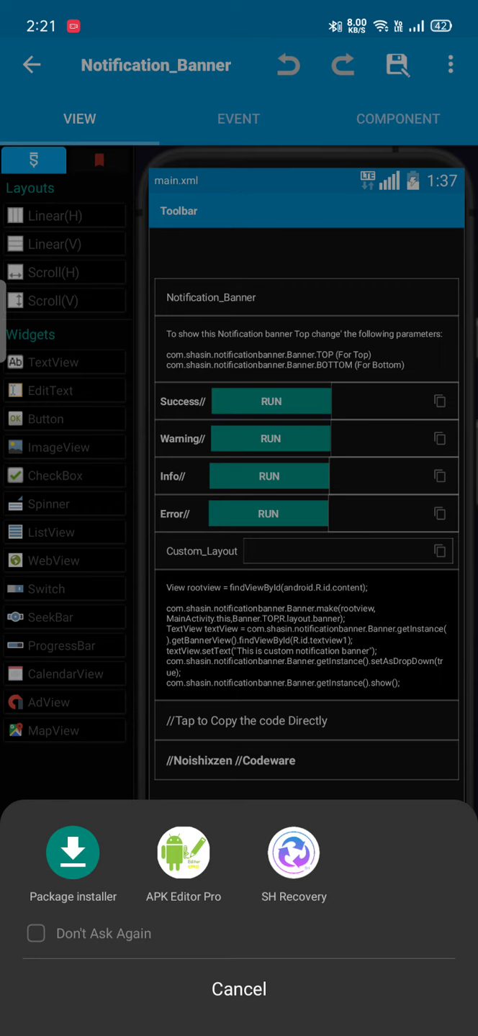
{"action": "left_click", "coordinate": [238, 119]}
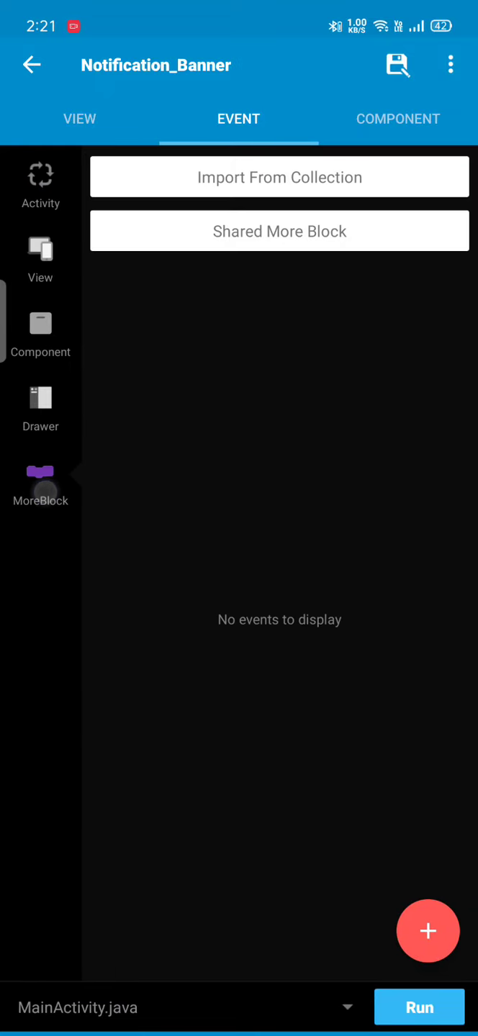
{"action": "left_click", "coordinate": [40, 332]}
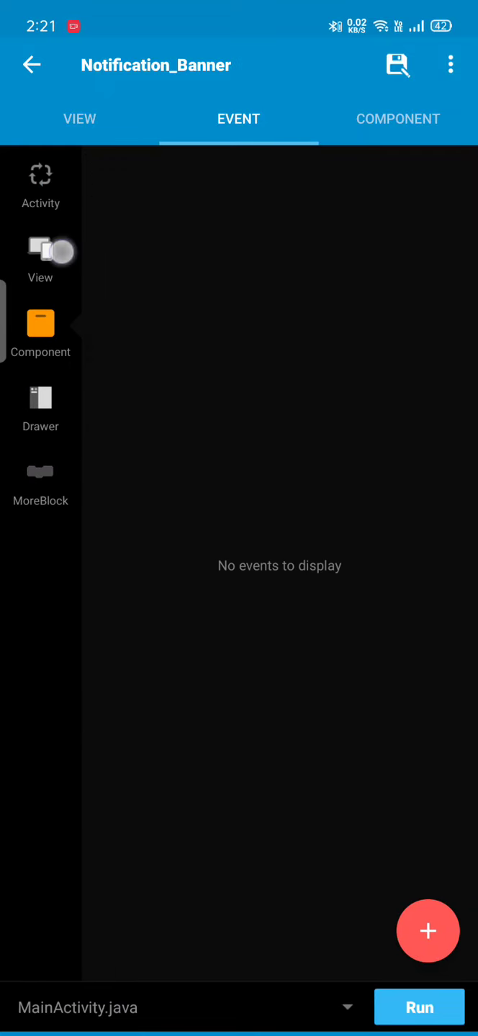
{"action": "left_click", "coordinate": [41, 259]}
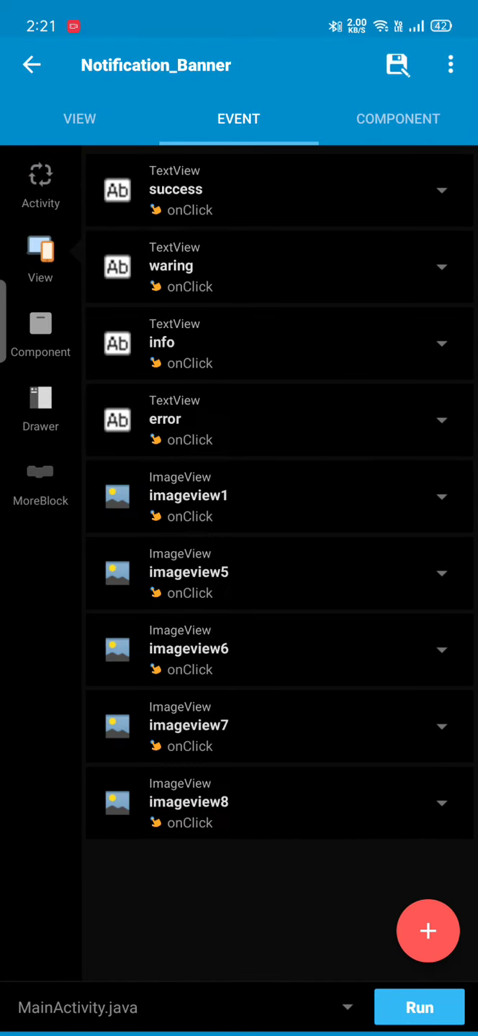
{"action": "left_click", "coordinate": [79, 119]}
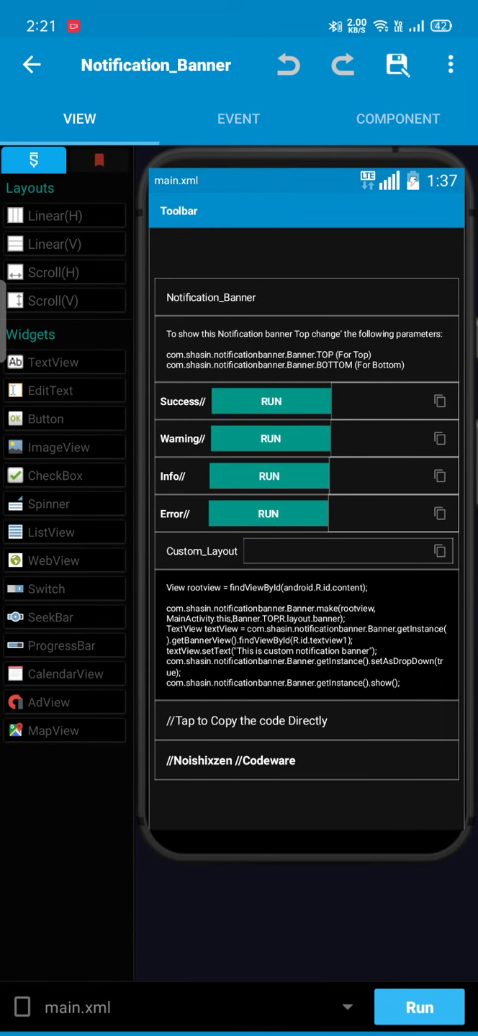
Step: From the Community home, open the Day-night Switch project page and scroll through its description and screenshots
{"action": "left_click", "coordinate": [32, 64]}
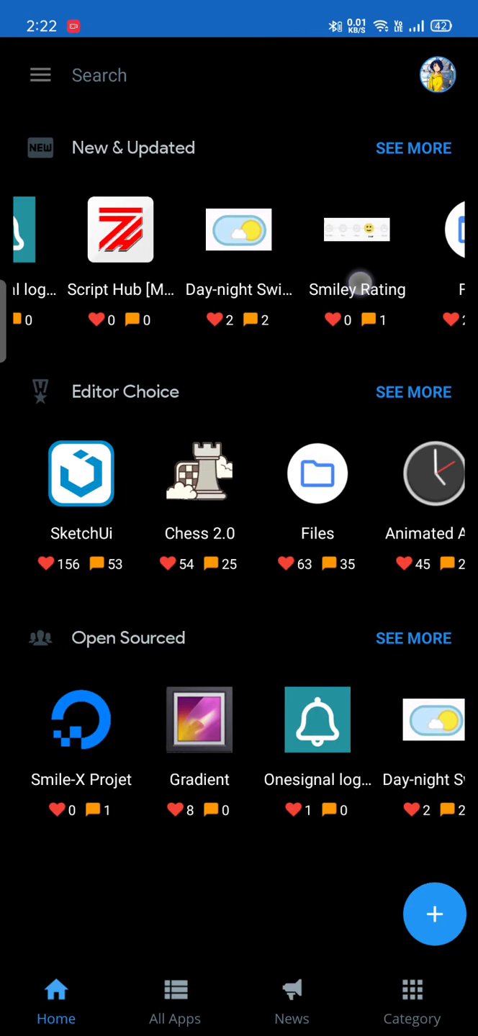
{"action": "left_click", "coordinate": [238, 231]}
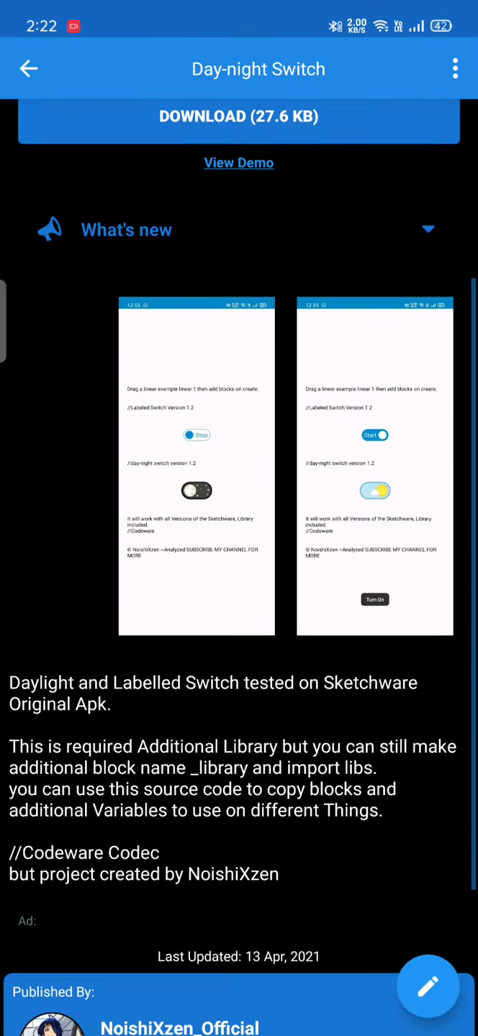
{"action": "scroll", "scroll_direction": "down", "scroll_amount": 3}
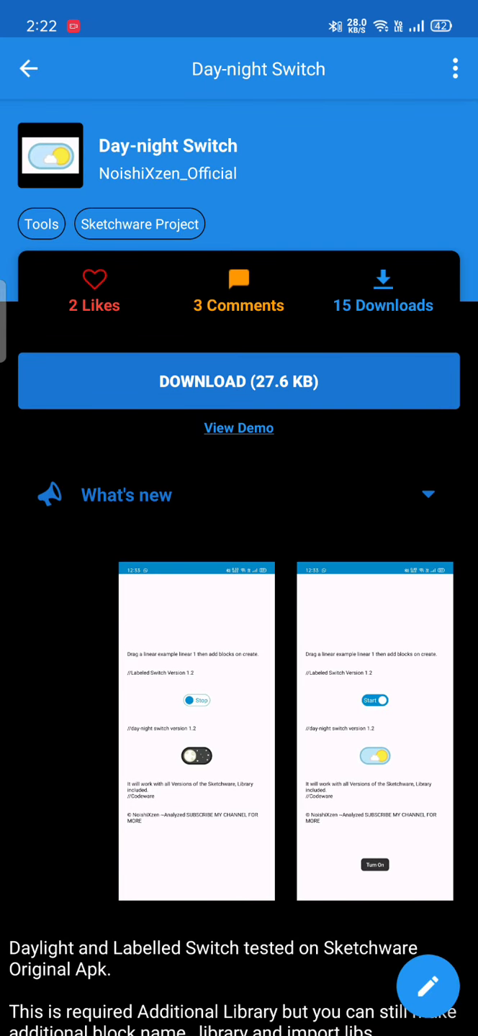
{"action": "left_click", "coordinate": [237, 292]}
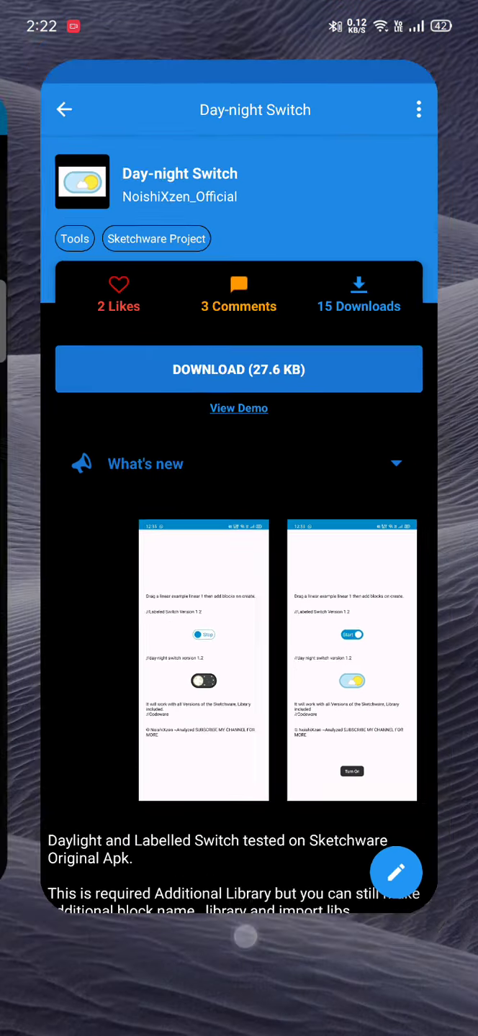
Step: Open the SmileyRating project and show its MoreBlock list containing the library block
{"action": "left_click", "coordinate": [64, 109]}
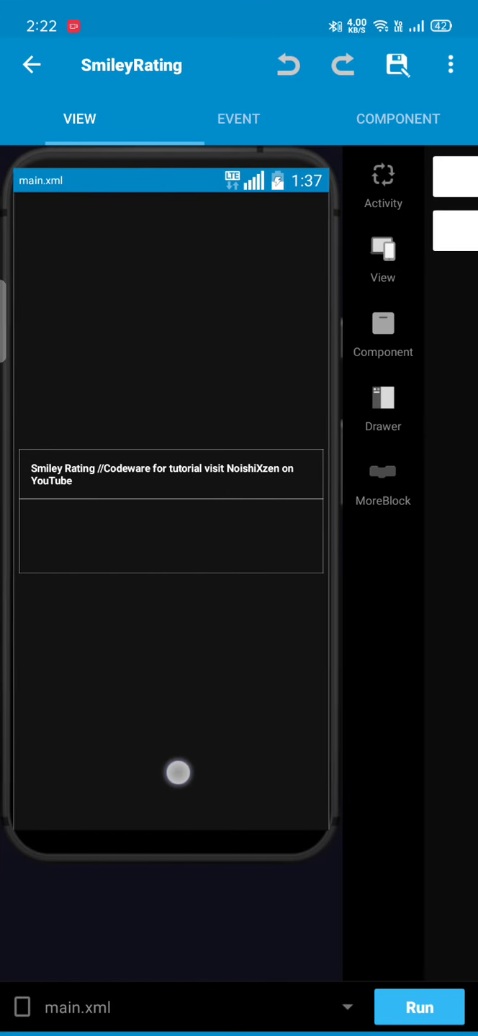
{"action": "left_click", "coordinate": [171, 537]}
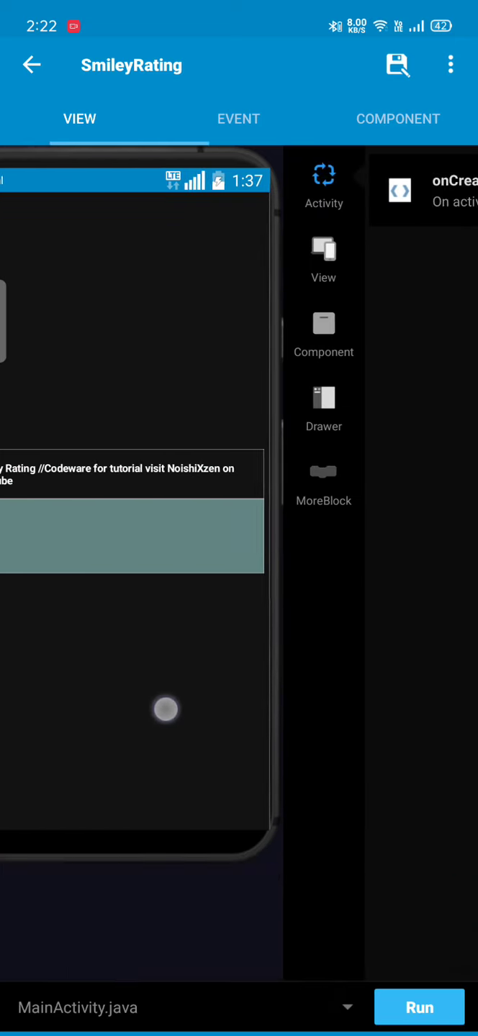
{"action": "left_click", "coordinate": [424, 191]}
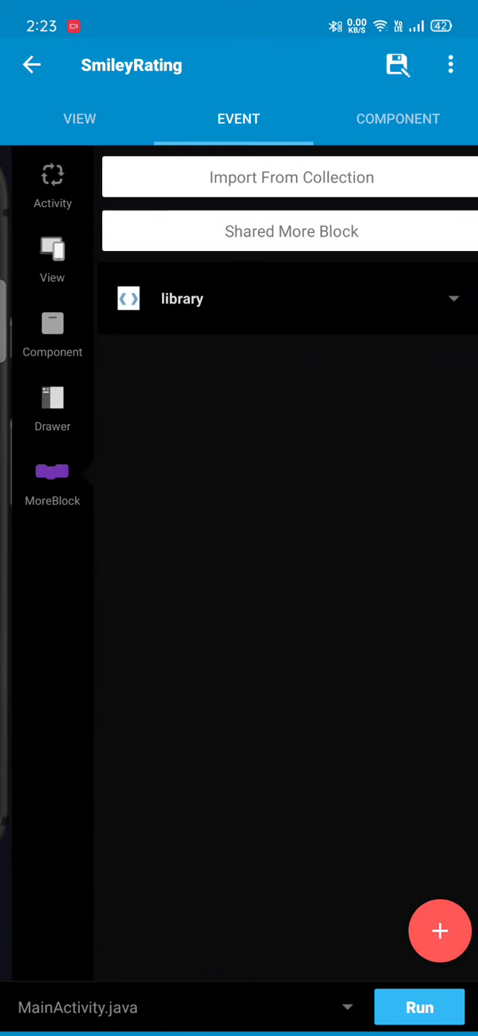
Step: Return to the custom blocks list and cancel creating a new custom block
{"action": "left_click", "coordinate": [79, 119]}
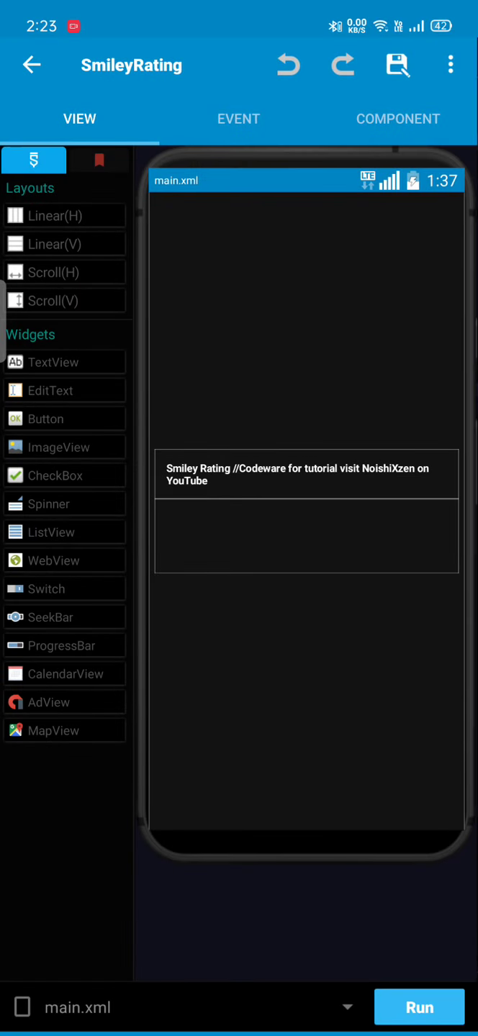
{"action": "left_click", "coordinate": [238, 119]}
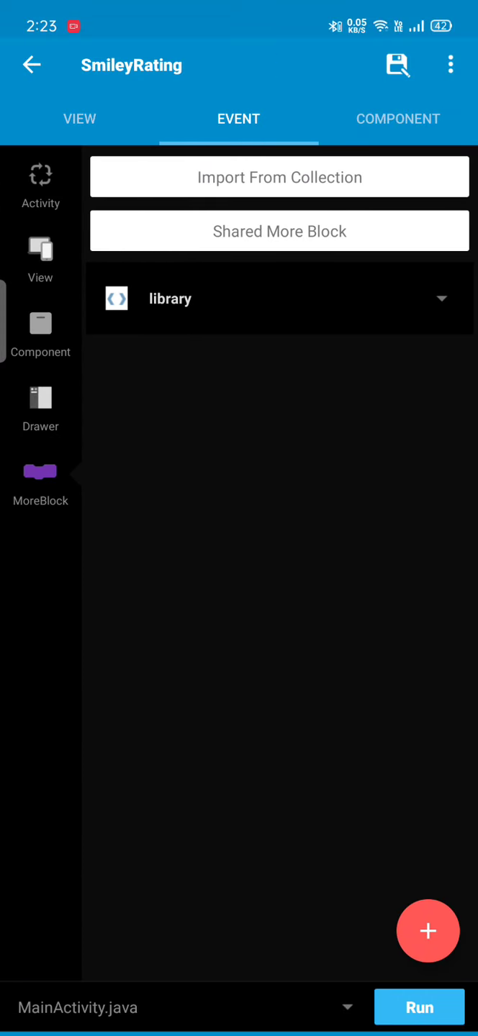
{"action": "left_click", "coordinate": [427, 931]}
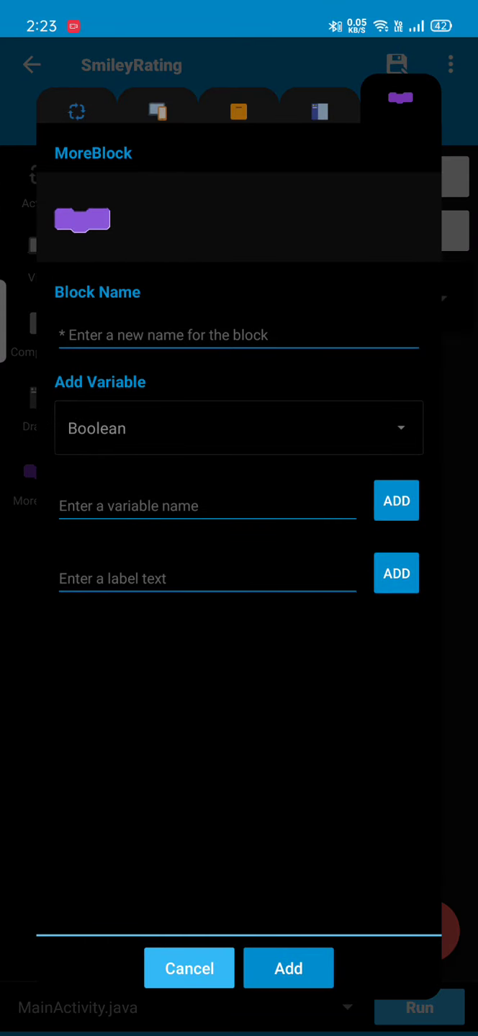
{"action": "left_click", "coordinate": [189, 968]}
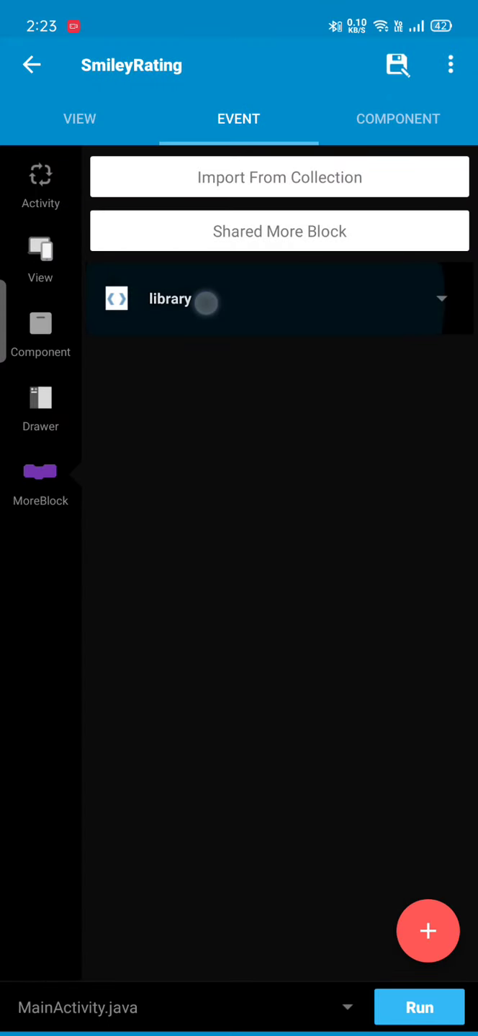
Step: Inspect the library MoreBlock's SmileyRating source and leave it back to the event list
{"action": "left_click", "coordinate": [279, 299]}
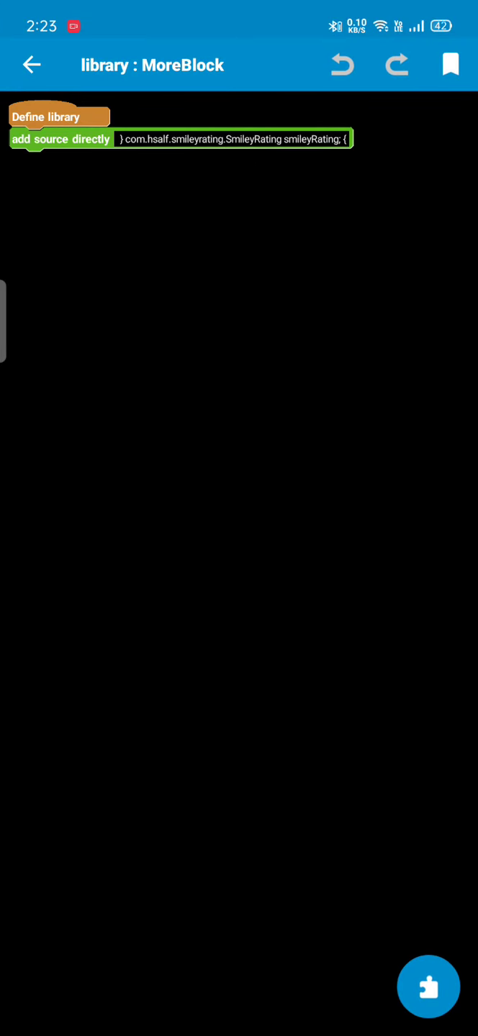
{"action": "left_click", "coordinate": [230, 139]}
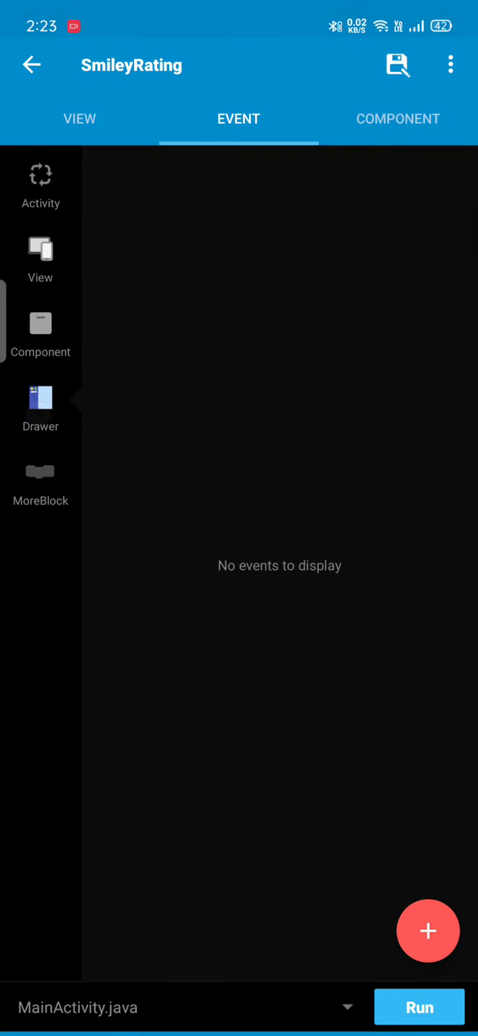
Step: View the SmileyRating main.xml layout, then back out to the Exit Project prompt
{"action": "left_click", "coordinate": [79, 118]}
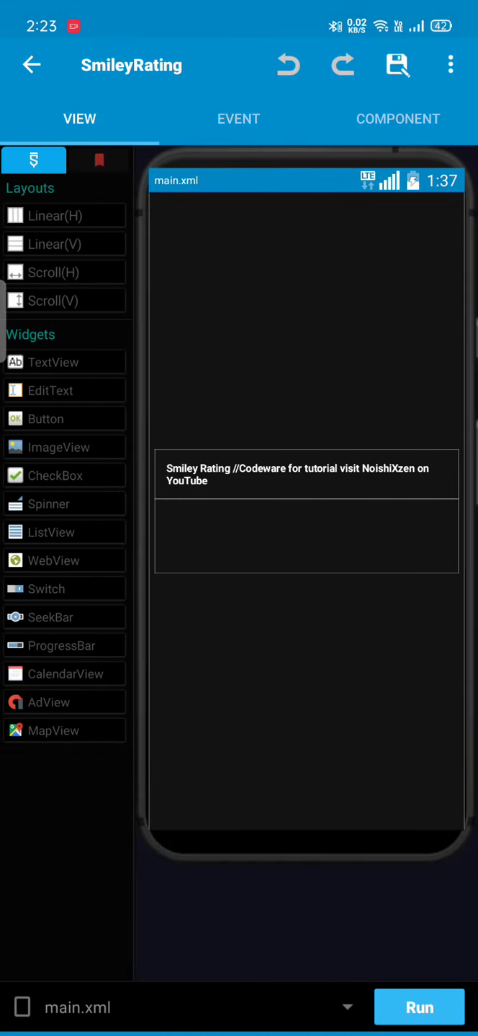
{"action": "left_click", "coordinate": [419, 1007]}
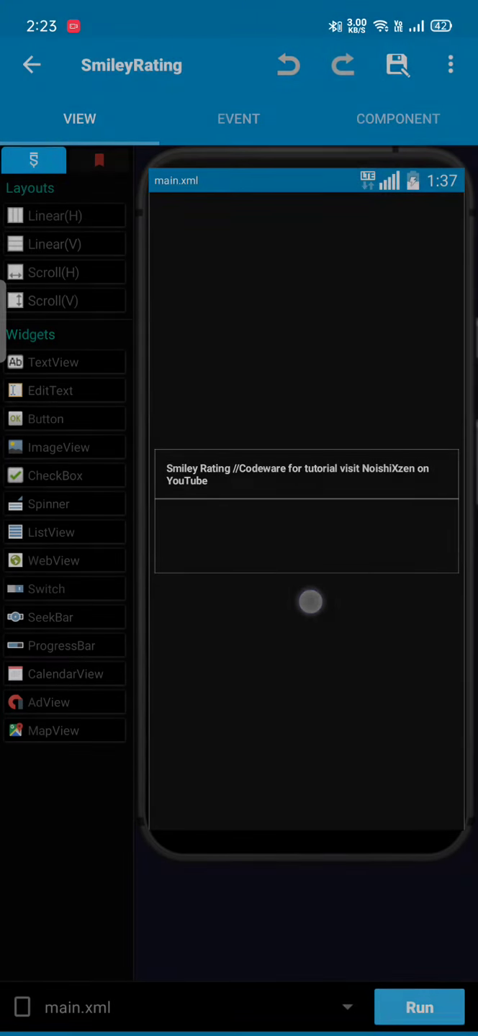
{"action": "left_click", "coordinate": [32, 65]}
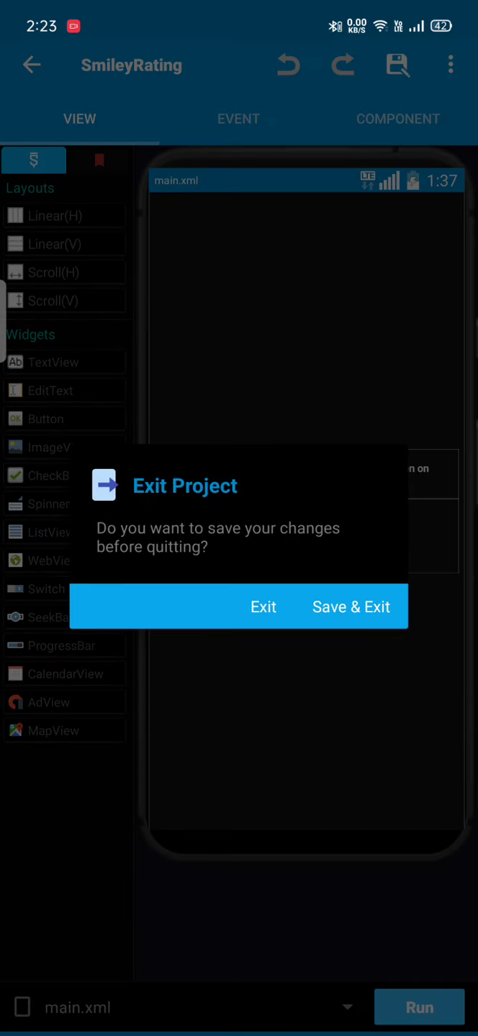
Step: Answer the save-before-quitting prompt so the SmileyRating app runs with its rating bar
{"action": "left_click", "coordinate": [350, 607]}
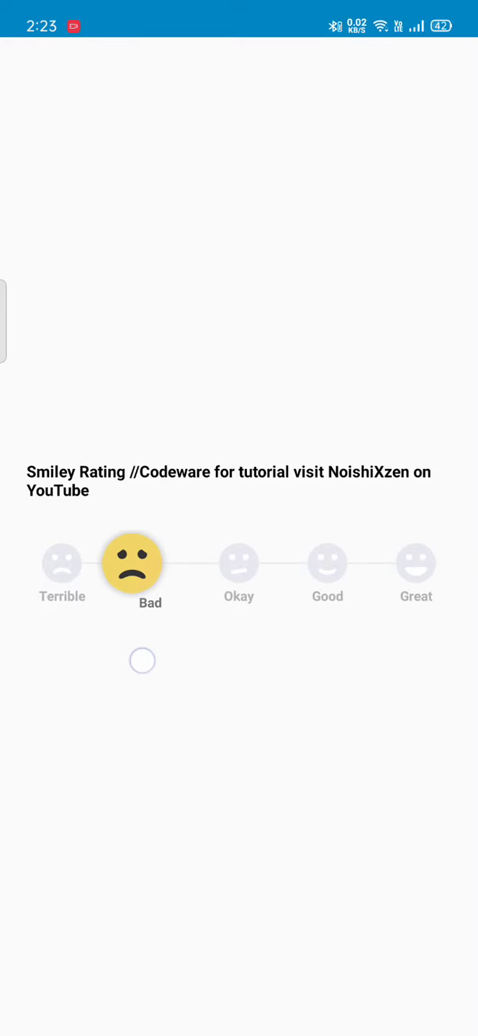
Step: Rate Good and then another smiley on the SmileyRating bar
{"action": "left_click", "coordinate": [327, 564]}
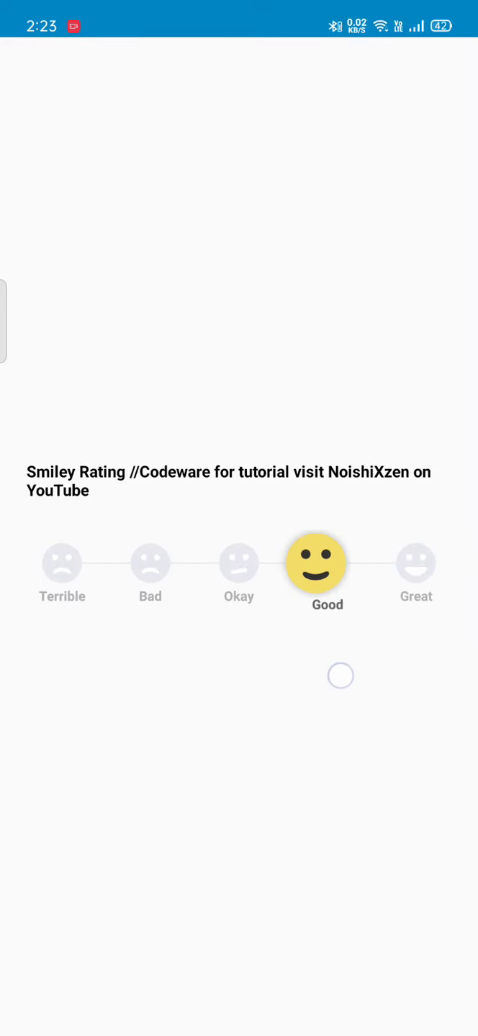
{"action": "left_click", "coordinate": [415, 564]}
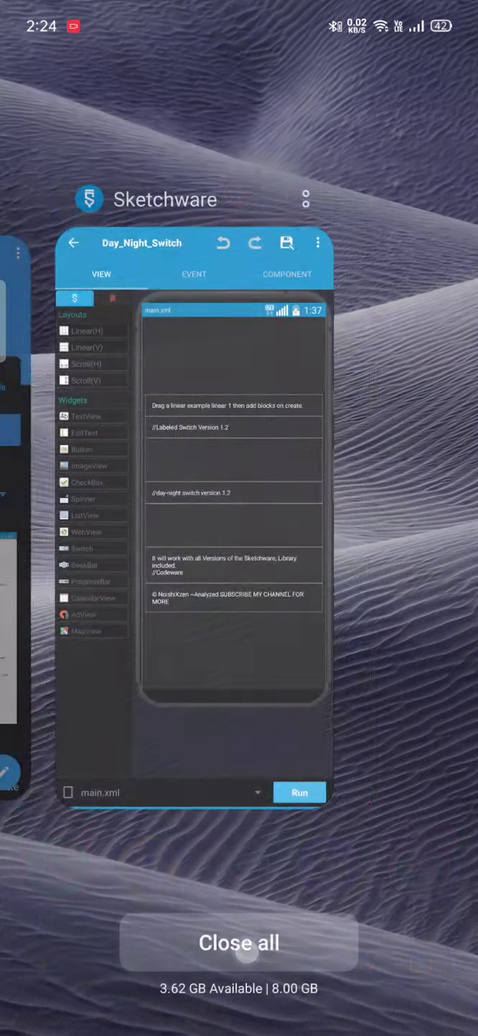
Step: Close all recent apps and launch CodeWare's library gallery
{"action": "left_click", "coordinate": [239, 944]}
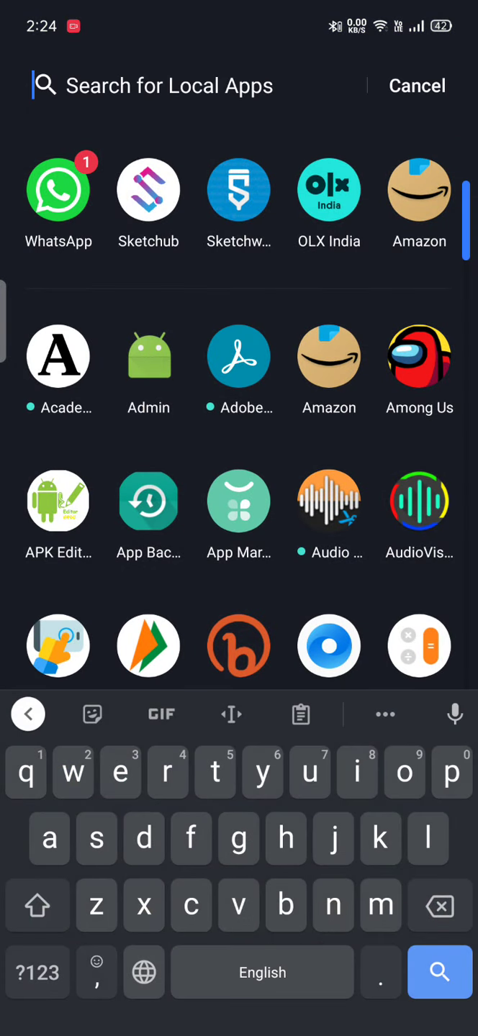
{"action": "left_click", "coordinate": [28, 714]}
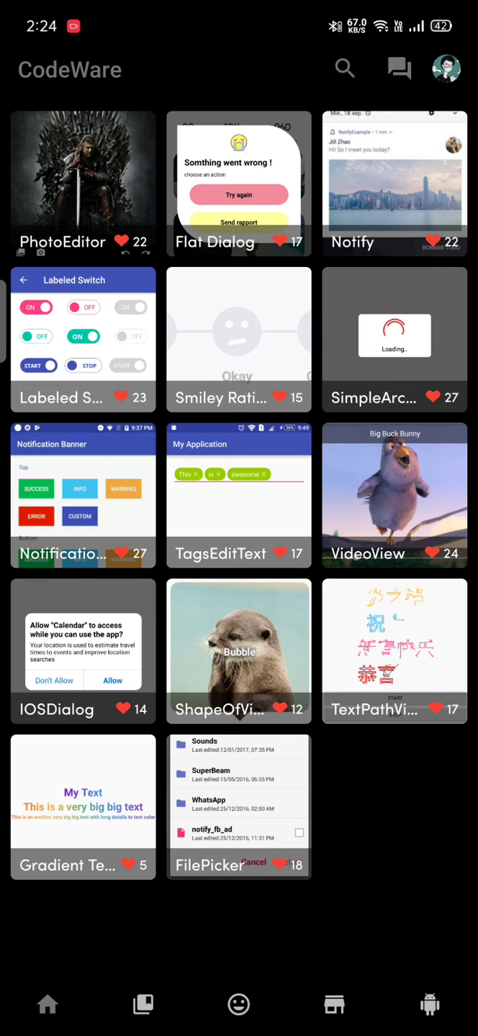
Step: Download the Labeled Switch library from its CodeWare page and reach the Select project list
{"action": "left_click", "coordinate": [83, 340]}
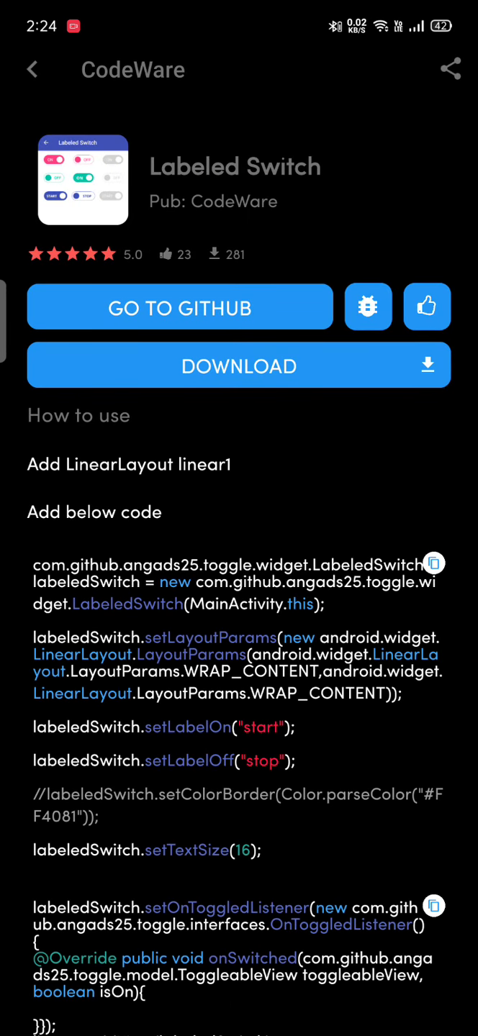
{"action": "left_click", "coordinate": [238, 364]}
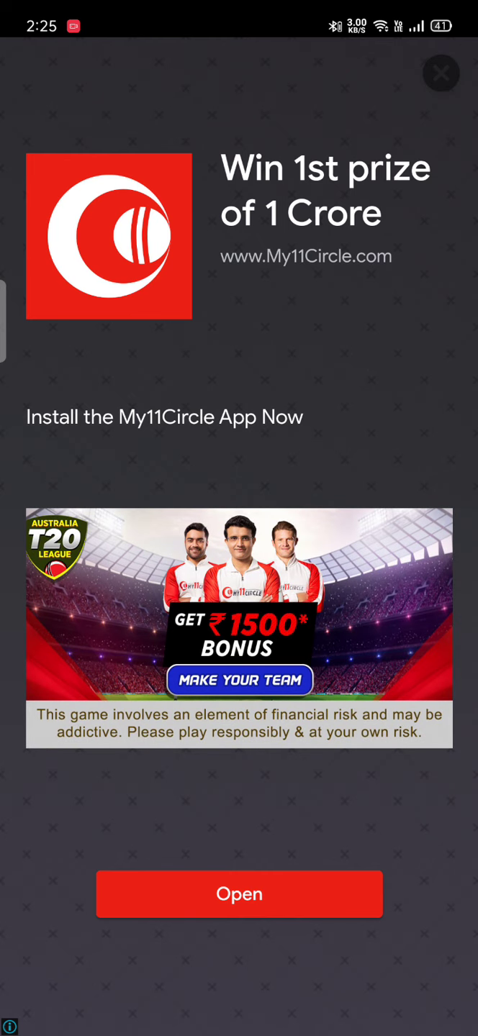
{"action": "left_click", "coordinate": [440, 72]}
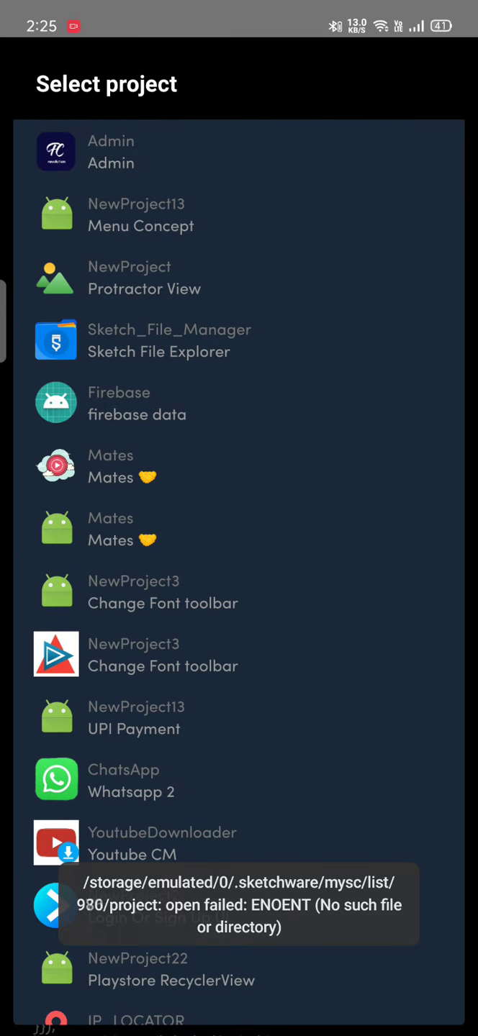
Step: Choose Day_Night_Switch from the project list and confirm adding the Labeled Switch library to it
{"action": "scroll", "scroll_direction": "down", "scroll_amount": 3}
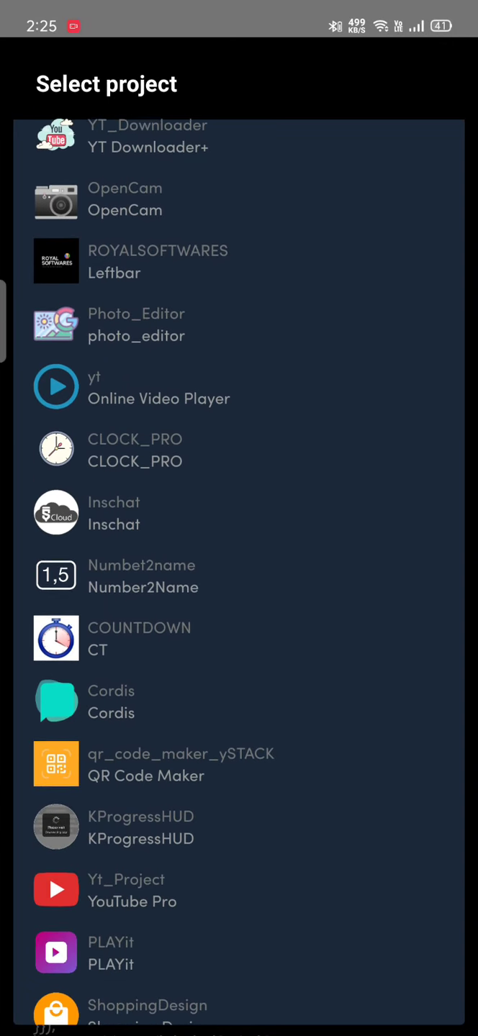
{"action": "scroll", "scroll_direction": "down", "scroll_amount": 3}
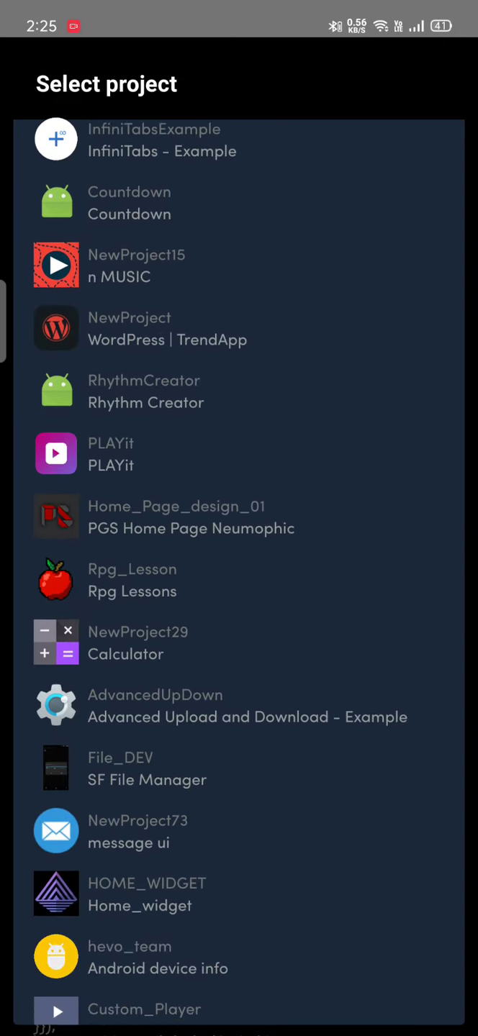
{"action": "scroll", "scroll_direction": "down", "scroll_amount": 3}
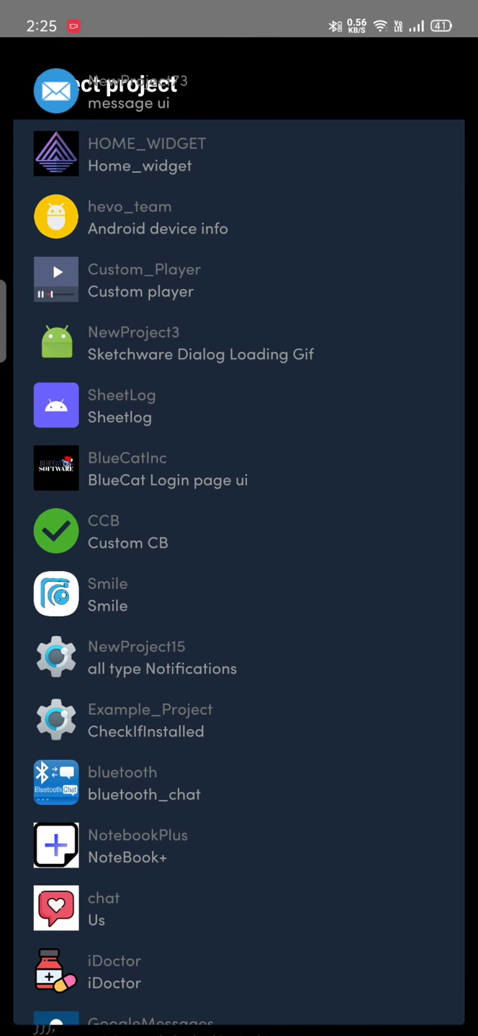
{"action": "scroll", "scroll_direction": "down", "scroll_amount": 3}
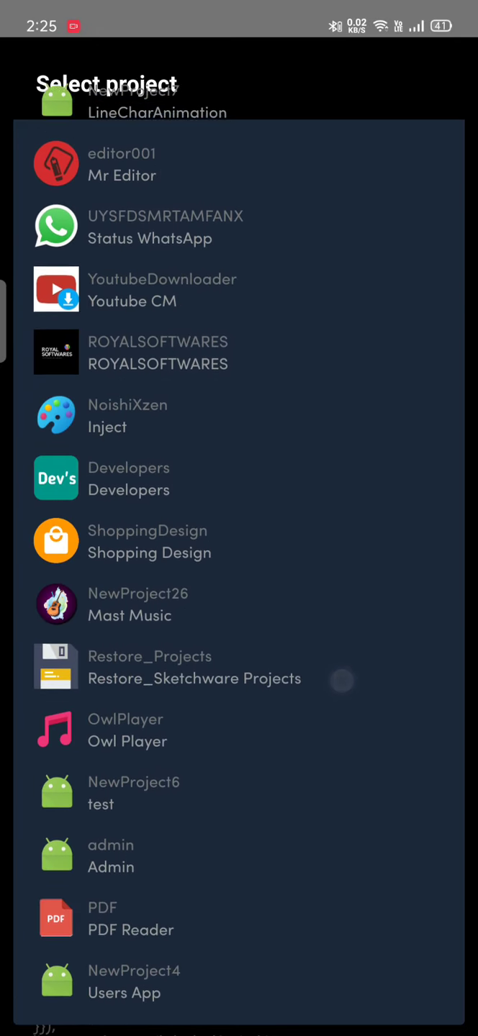
{"action": "scroll", "scroll_direction": "down", "scroll_amount": 3}
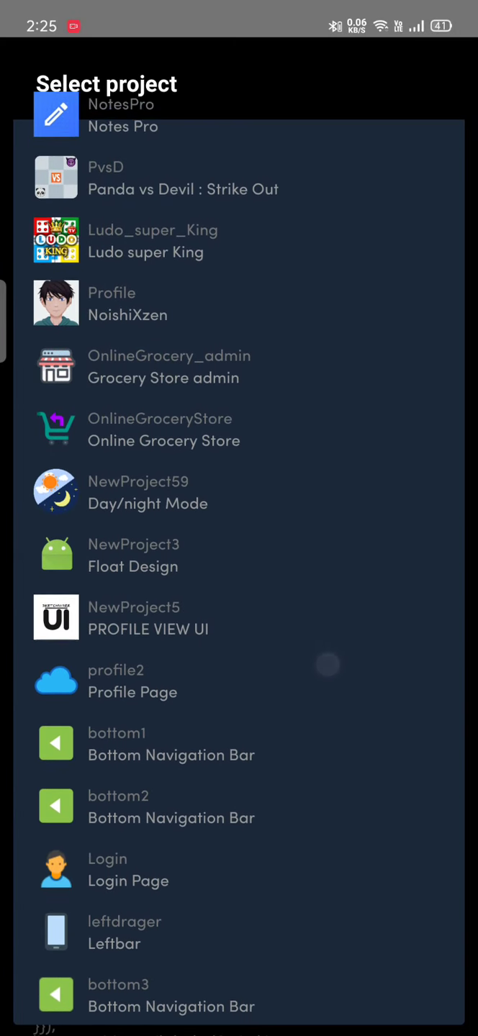
{"action": "scroll", "scroll_direction": "down", "scroll_amount": 3}
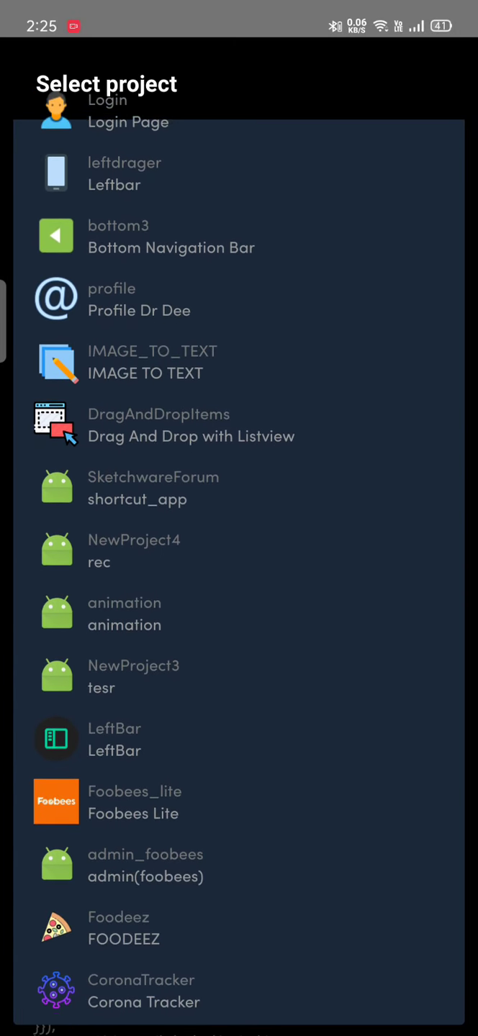
{"action": "scroll", "scroll_direction": "down", "scroll_amount": 3}
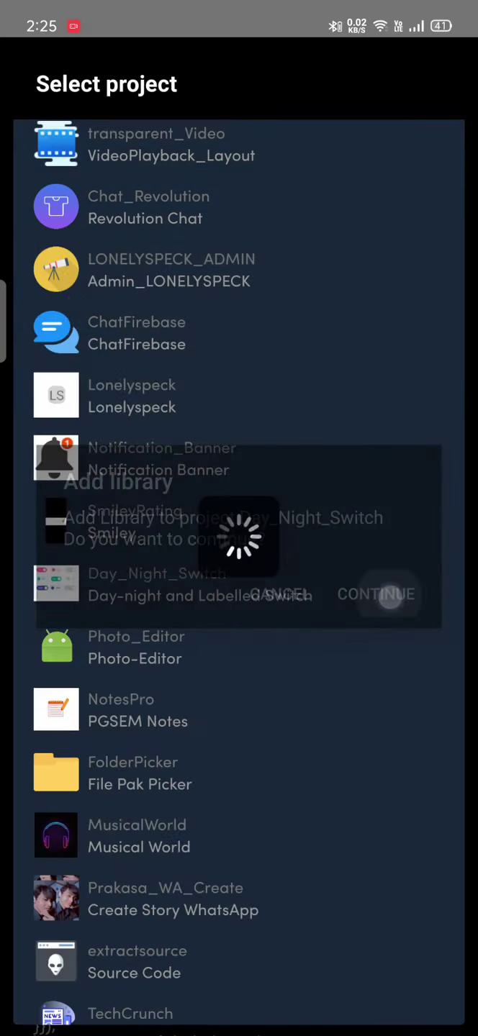
{"action": "left_click", "coordinate": [376, 595]}
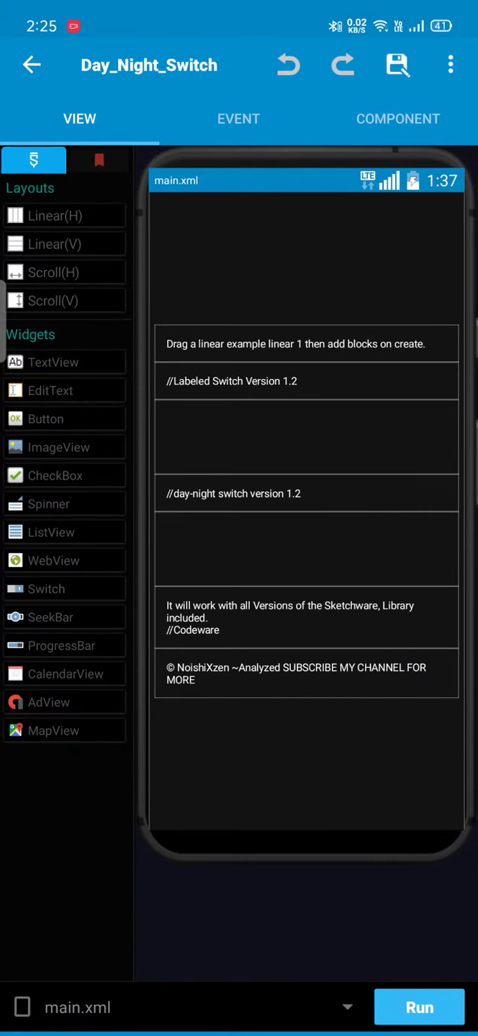
Step: Build Day_Night_Switch, dismiss the install chooser, Save & Exit, and expand its project actions
{"action": "left_click", "coordinate": [418, 1007]}
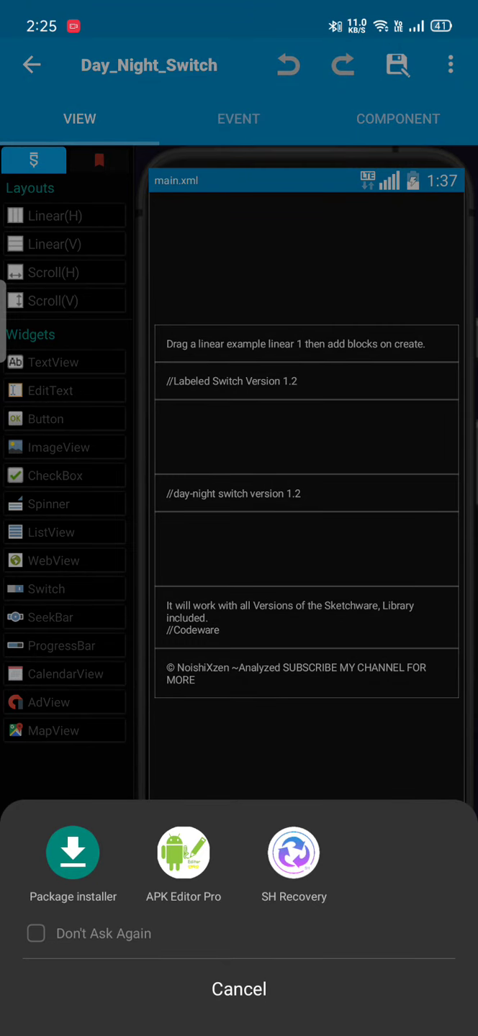
{"action": "left_click", "coordinate": [239, 989]}
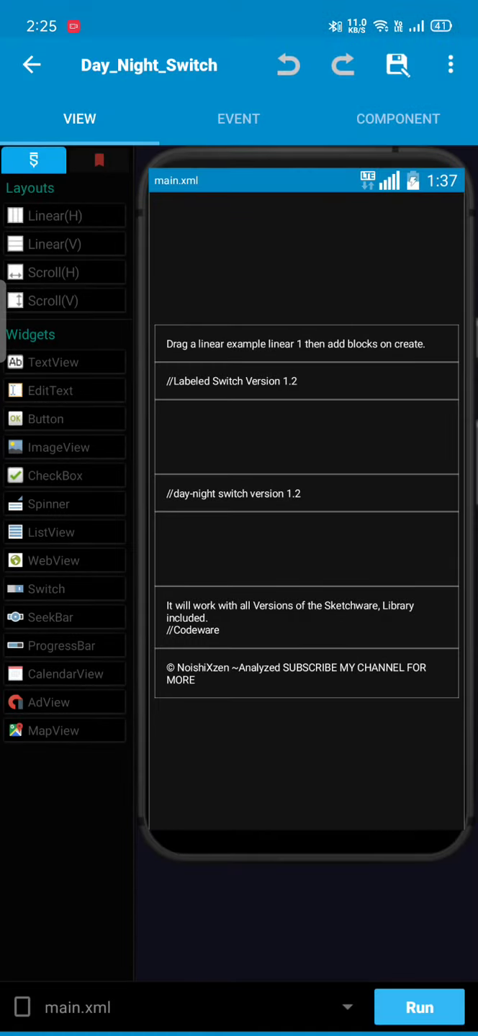
{"action": "left_click", "coordinate": [397, 65]}
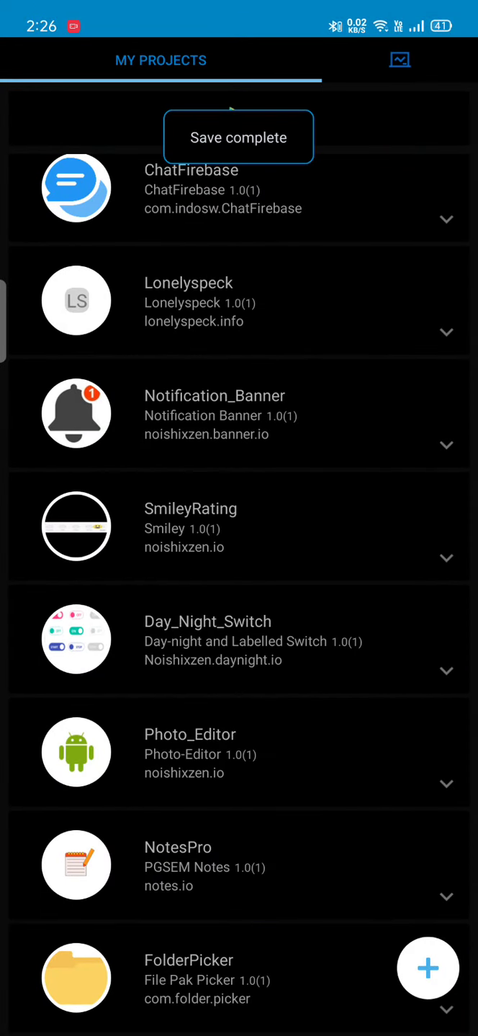
{"action": "left_click", "coordinate": [446, 671]}
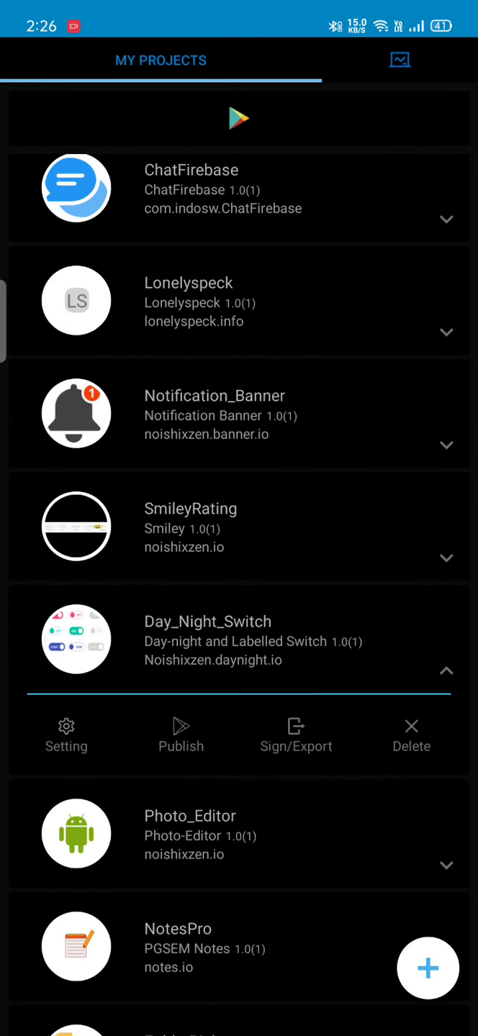